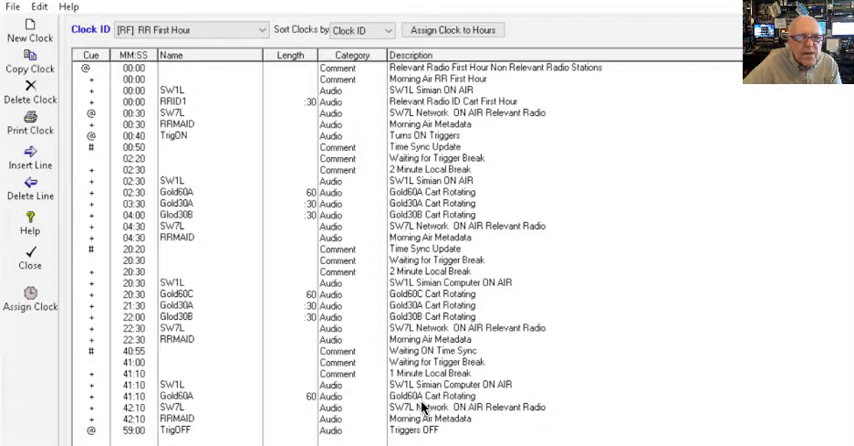
{"action": "mouse_move", "coordinate": [545, 411]}
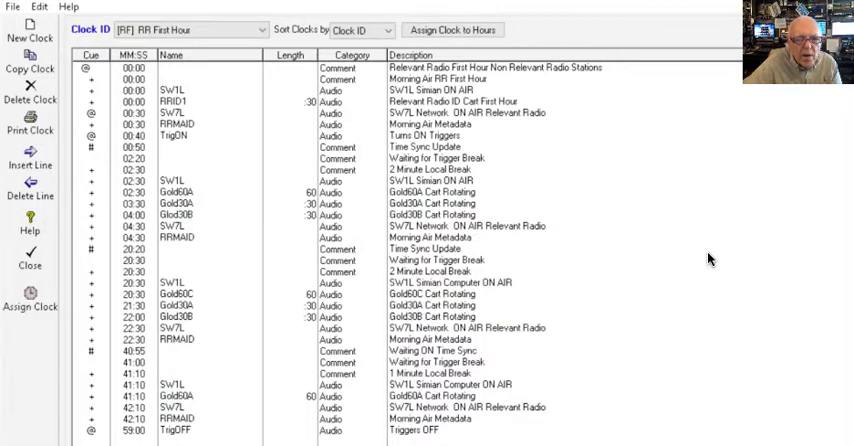
{"action": "mouse_move", "coordinate": [584, 239]}
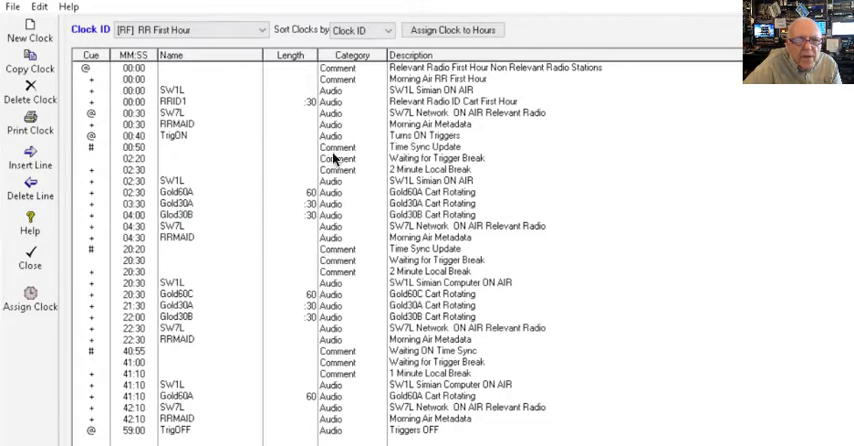
{"action": "mouse_move", "coordinate": [400, 154]}
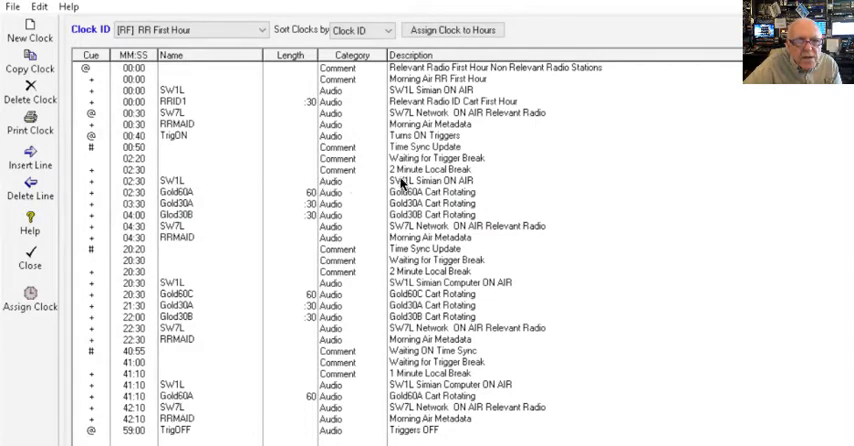
{"action": "mouse_move", "coordinate": [315, 183]}
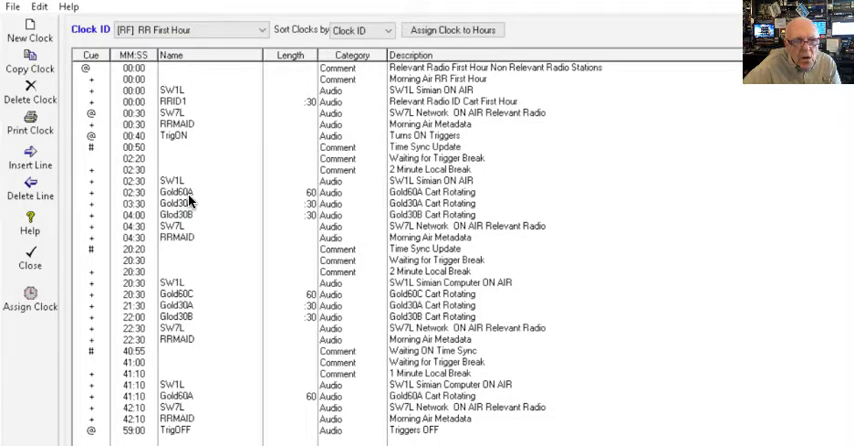
{"action": "mouse_move", "coordinate": [192, 214]}
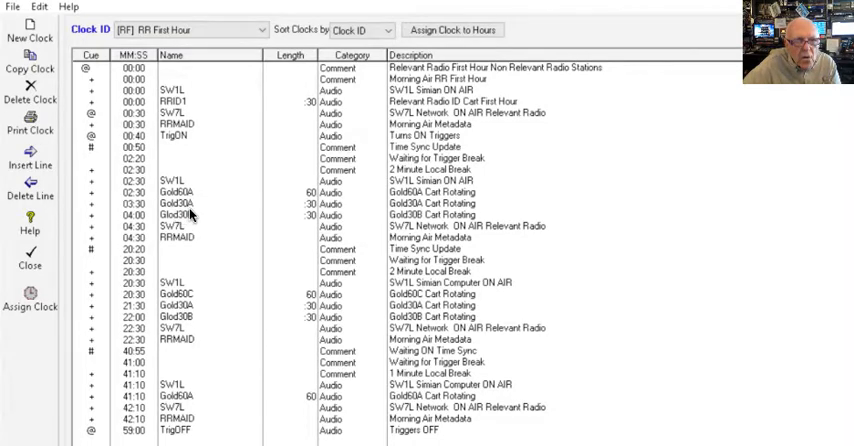
{"action": "mouse_move", "coordinate": [185, 220]}
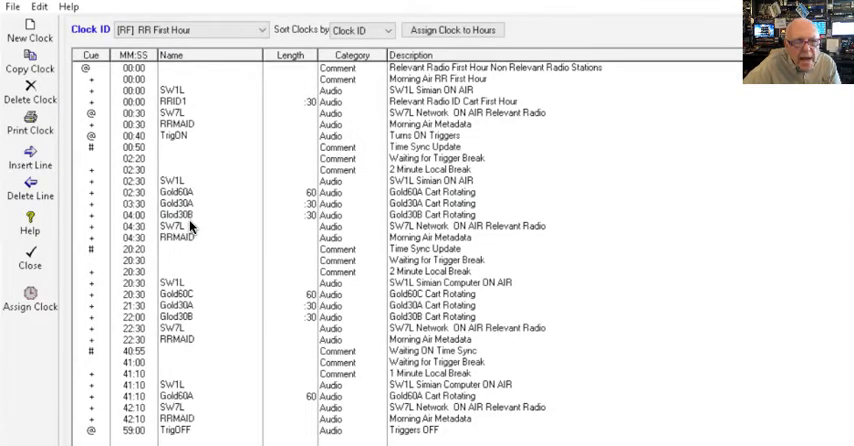
{"action": "mouse_move", "coordinate": [190, 235]}
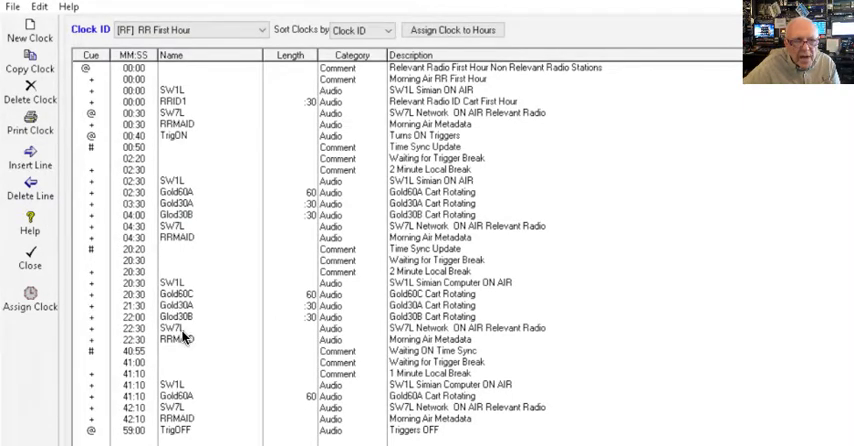
{"action": "mouse_move", "coordinate": [183, 338]}
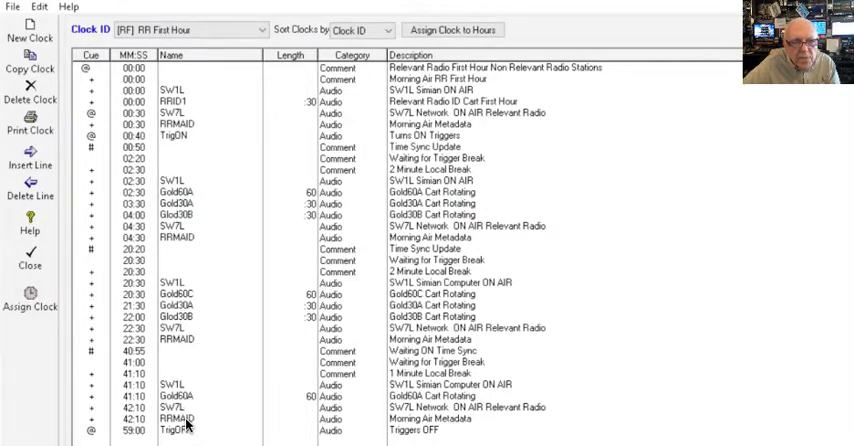
{"action": "mouse_move", "coordinate": [230, 363]}
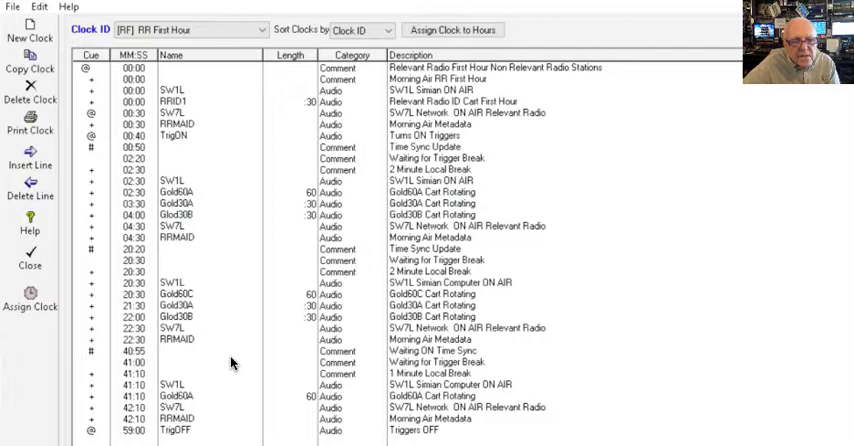
{"action": "mouse_move", "coordinate": [180, 438]}
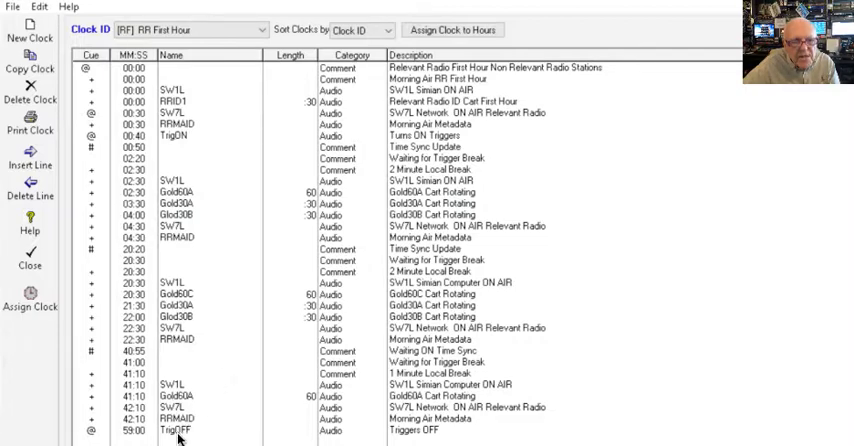